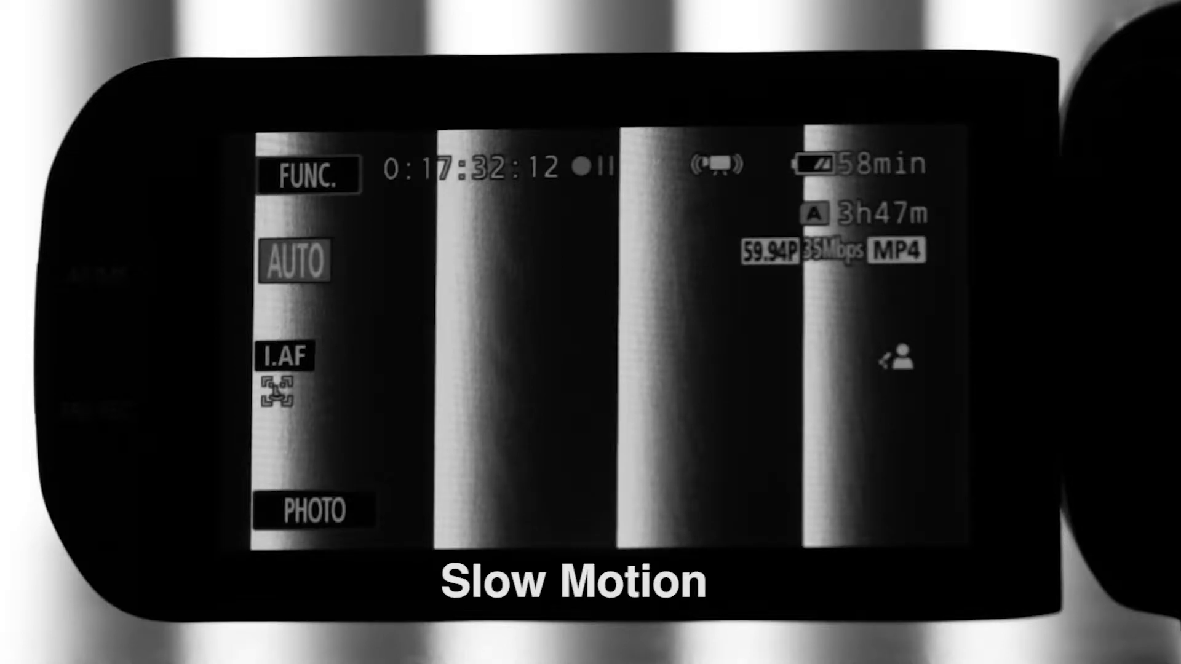
Leave the live view via FUNC. and land on the settings menu's zoom options list.
click(307, 174)
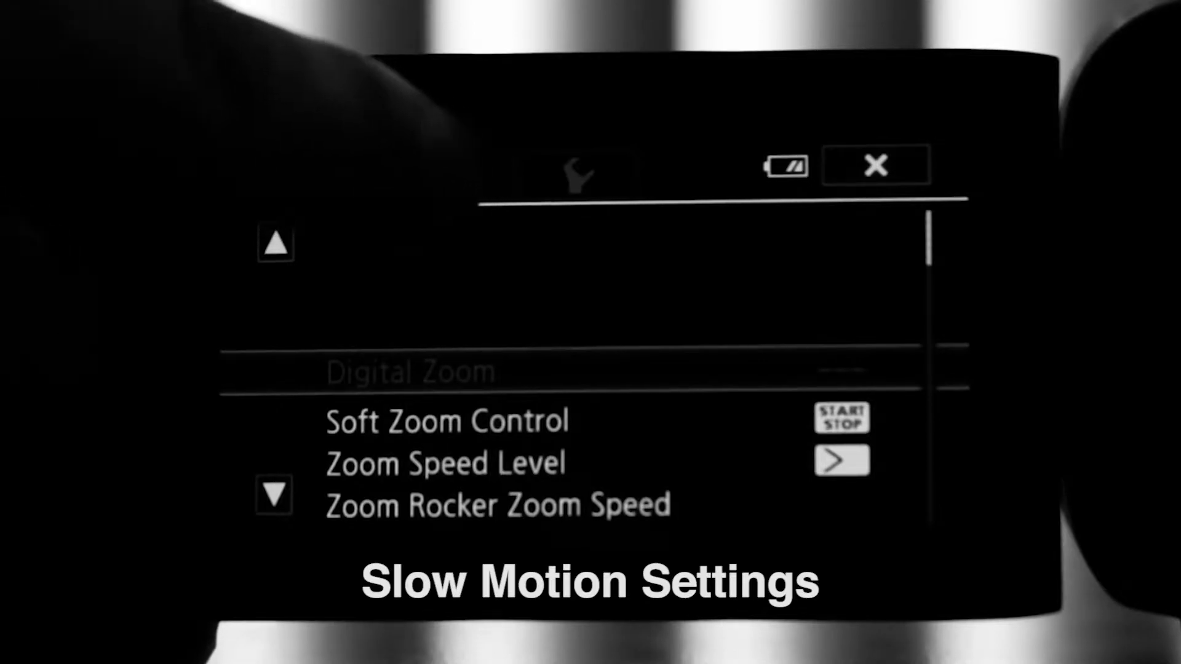
Go to the recording setup list and keep Movie Format on MP4.
click(451, 174)
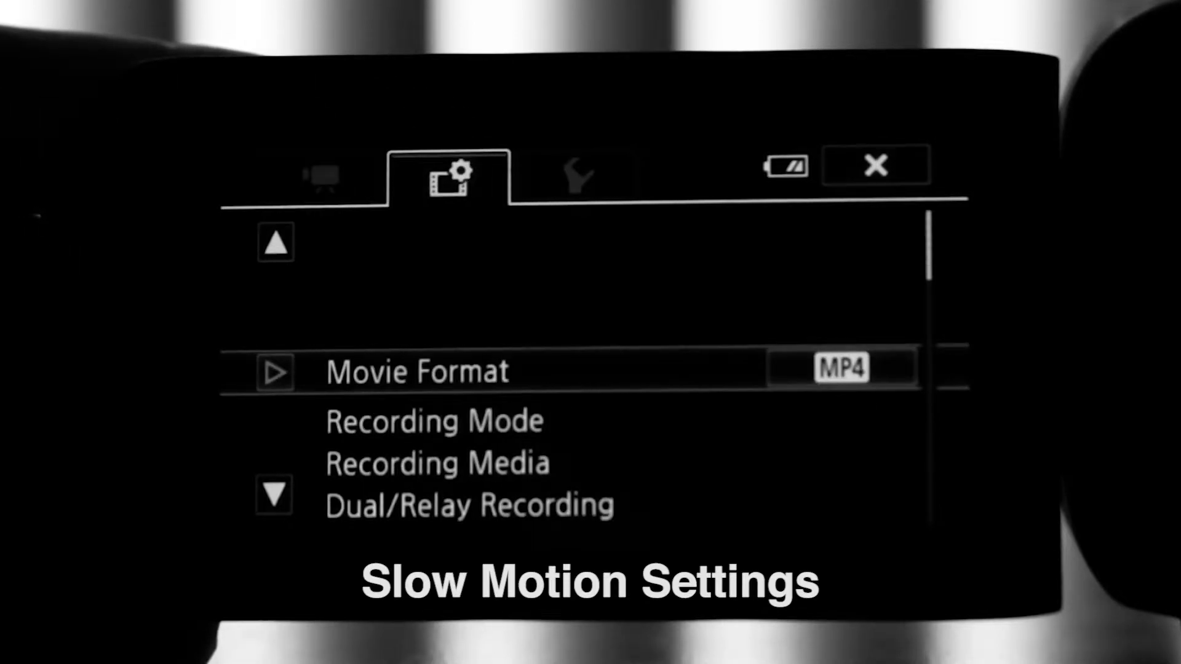
click(417, 370)
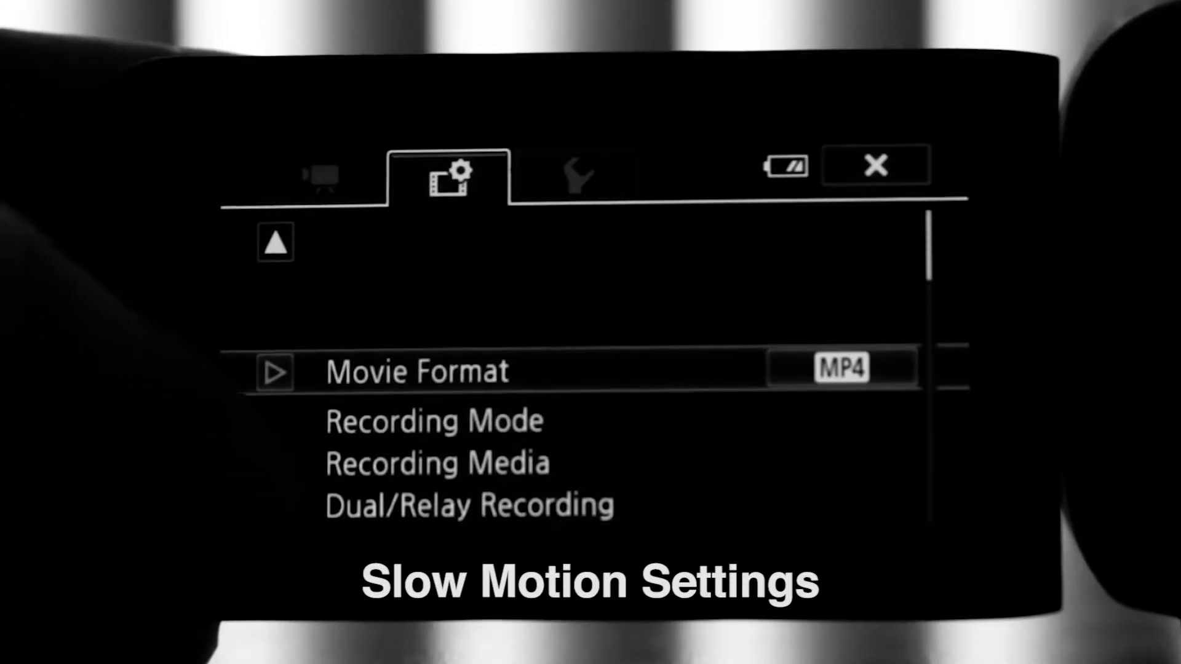
Change Recording Mode from 35 Mbps to 24 Mbps and return to the recording setup list.
click(434, 420)
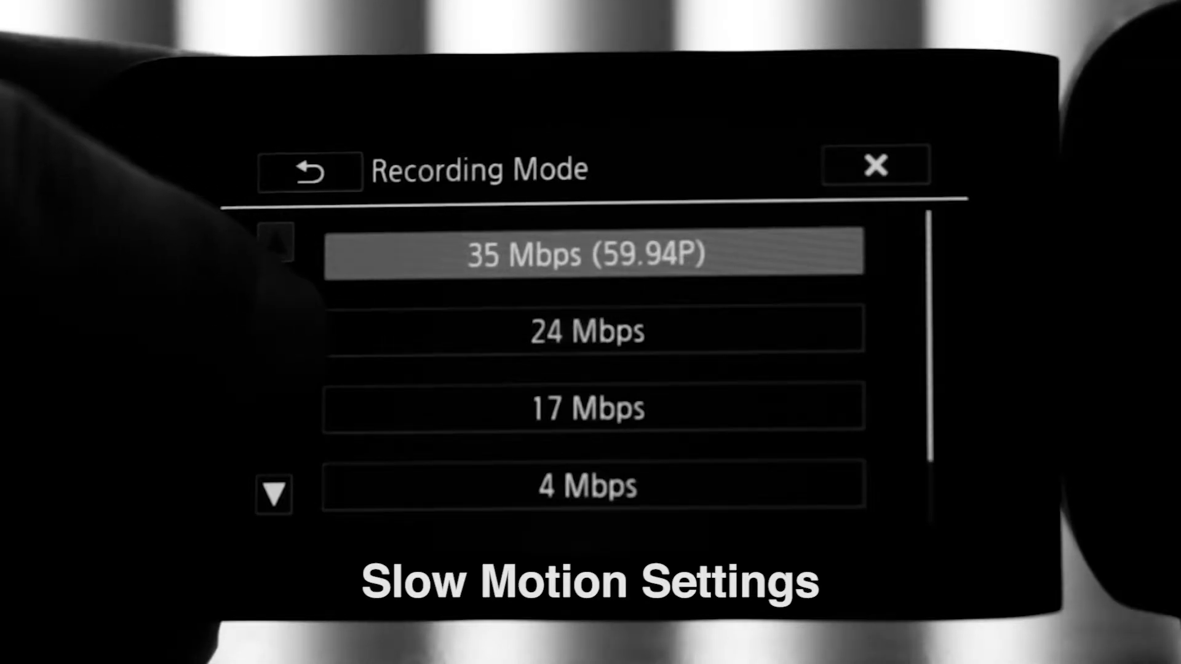
click(588, 330)
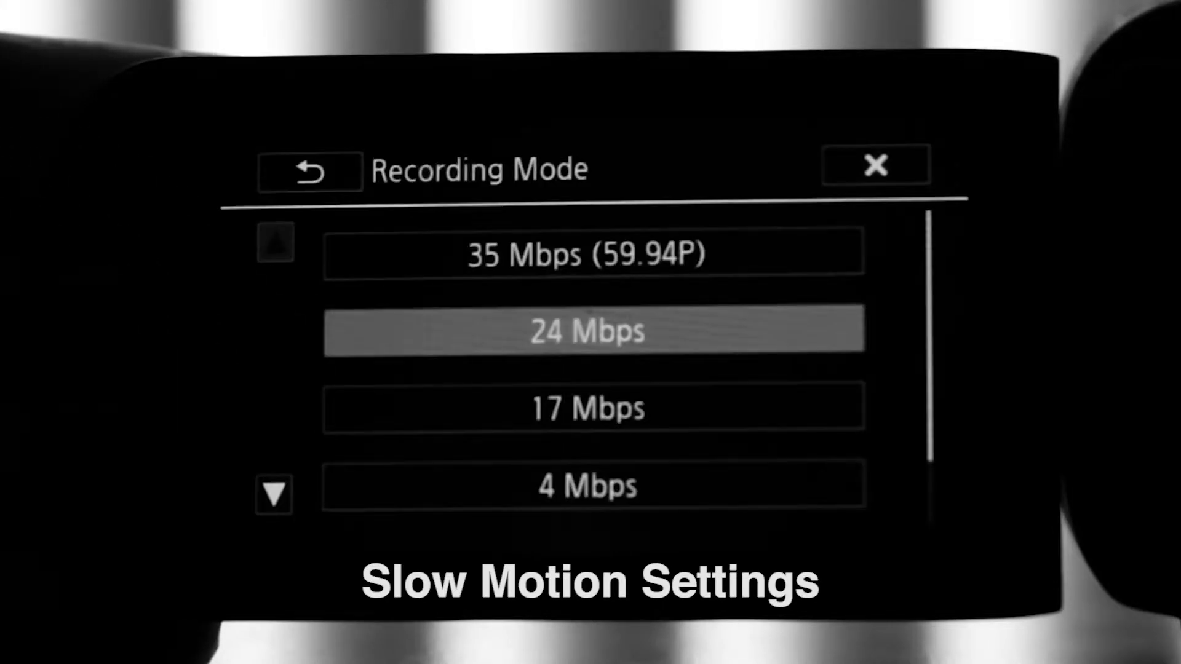
click(309, 168)
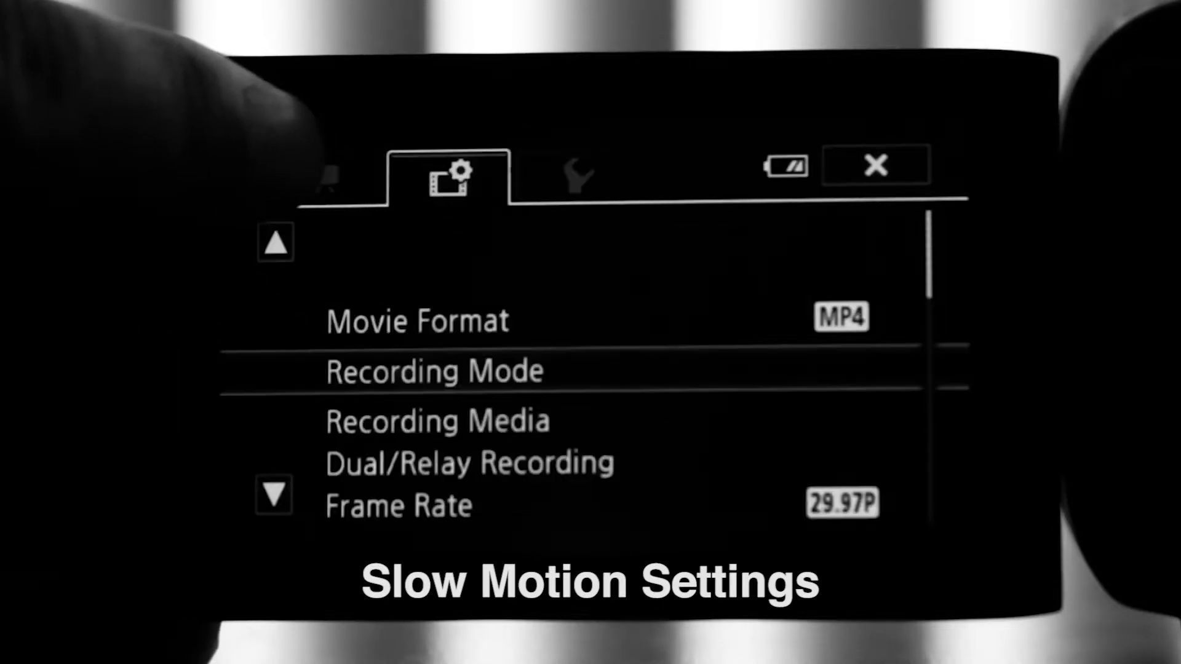
Scroll to Frame Rate and keep it at 29.97P.
click(434, 370)
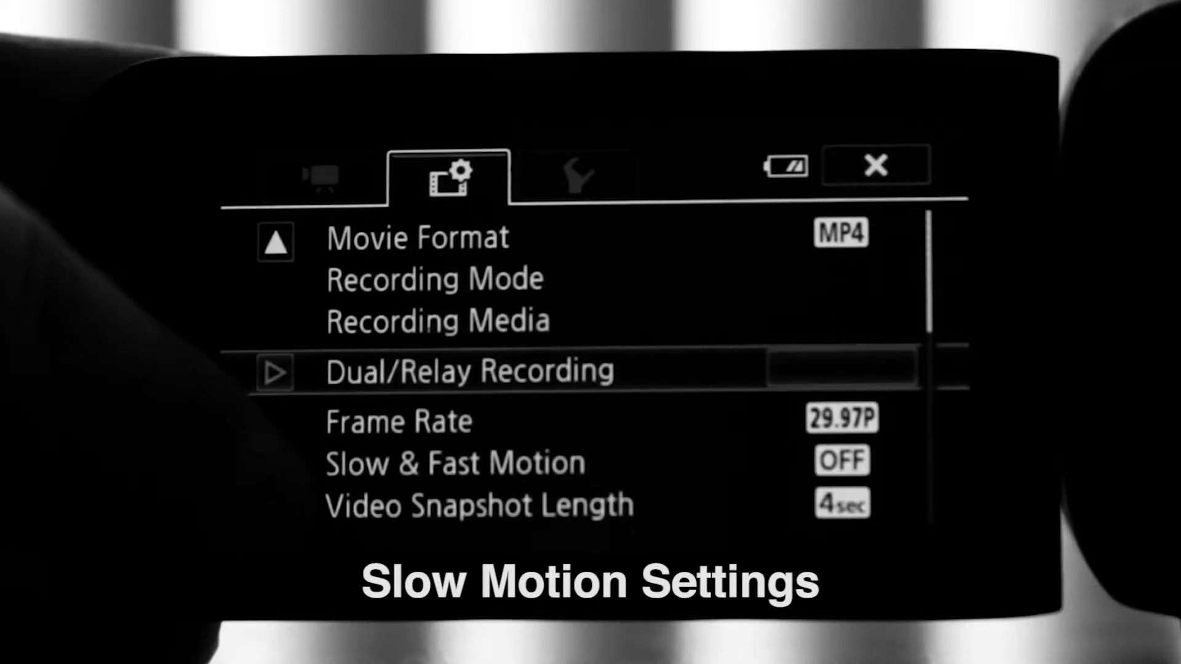
scroll(down, 3)
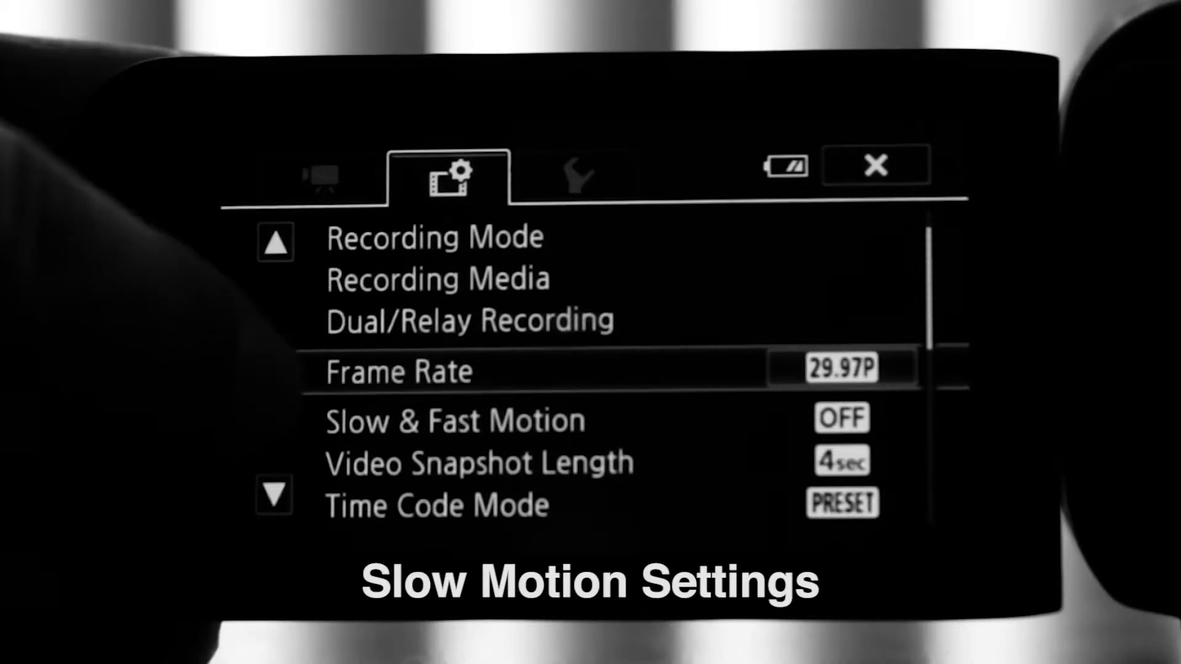
click(398, 371)
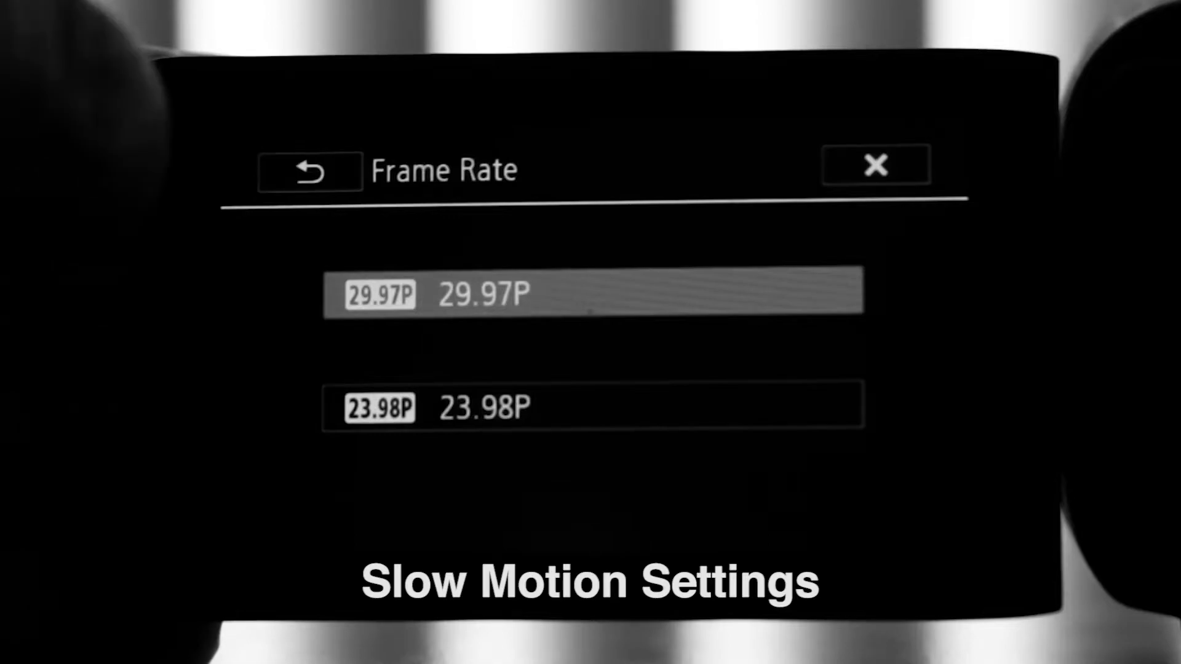
click(309, 169)
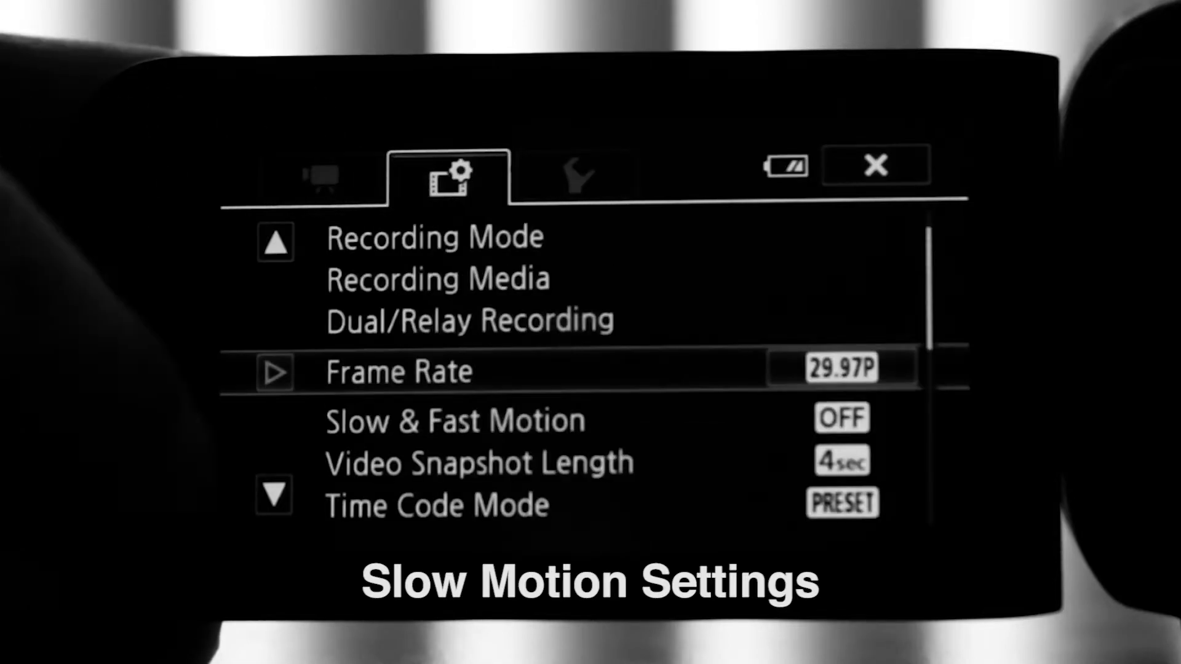
Scroll to Slow & Fast Motion (currently Off) and bring up its options.
scroll(down, 3)
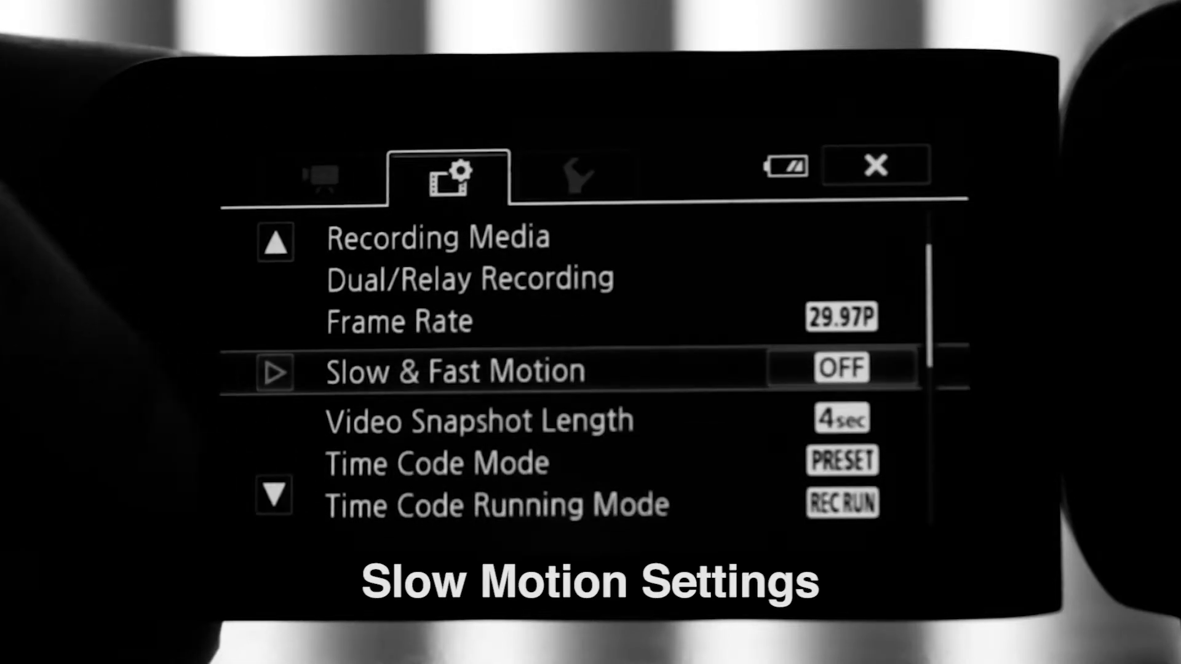
click(457, 370)
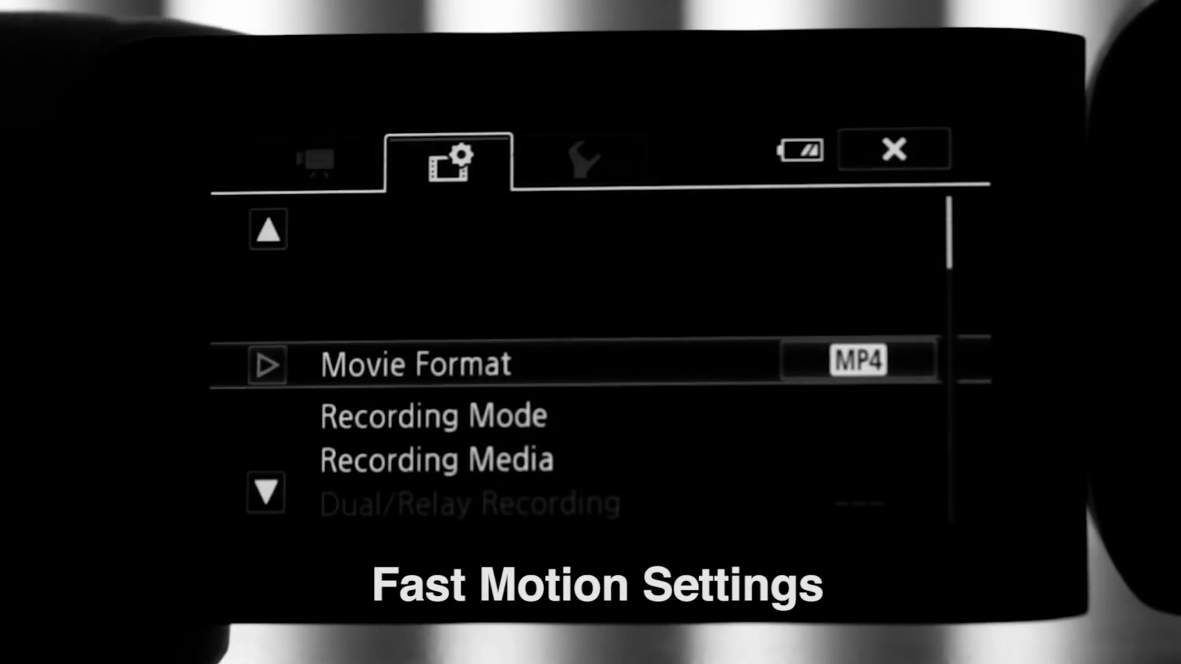
For fast-motion setup, show the Movie Format choices with MP4 highlighted over AVCHD.
click(414, 364)
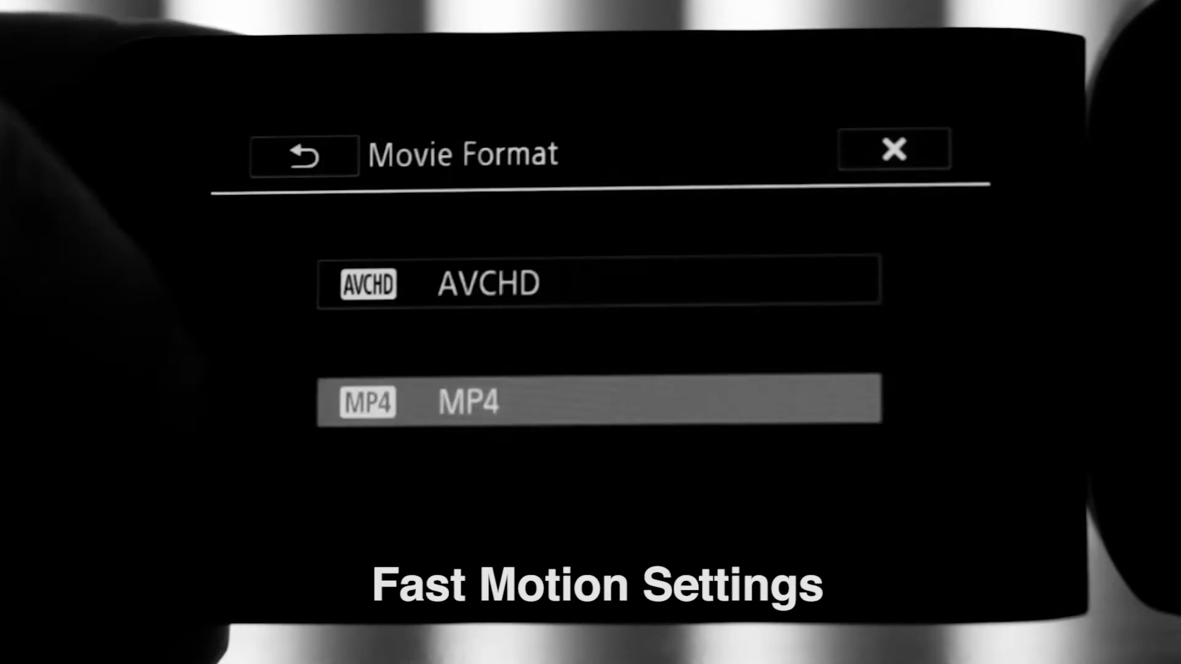